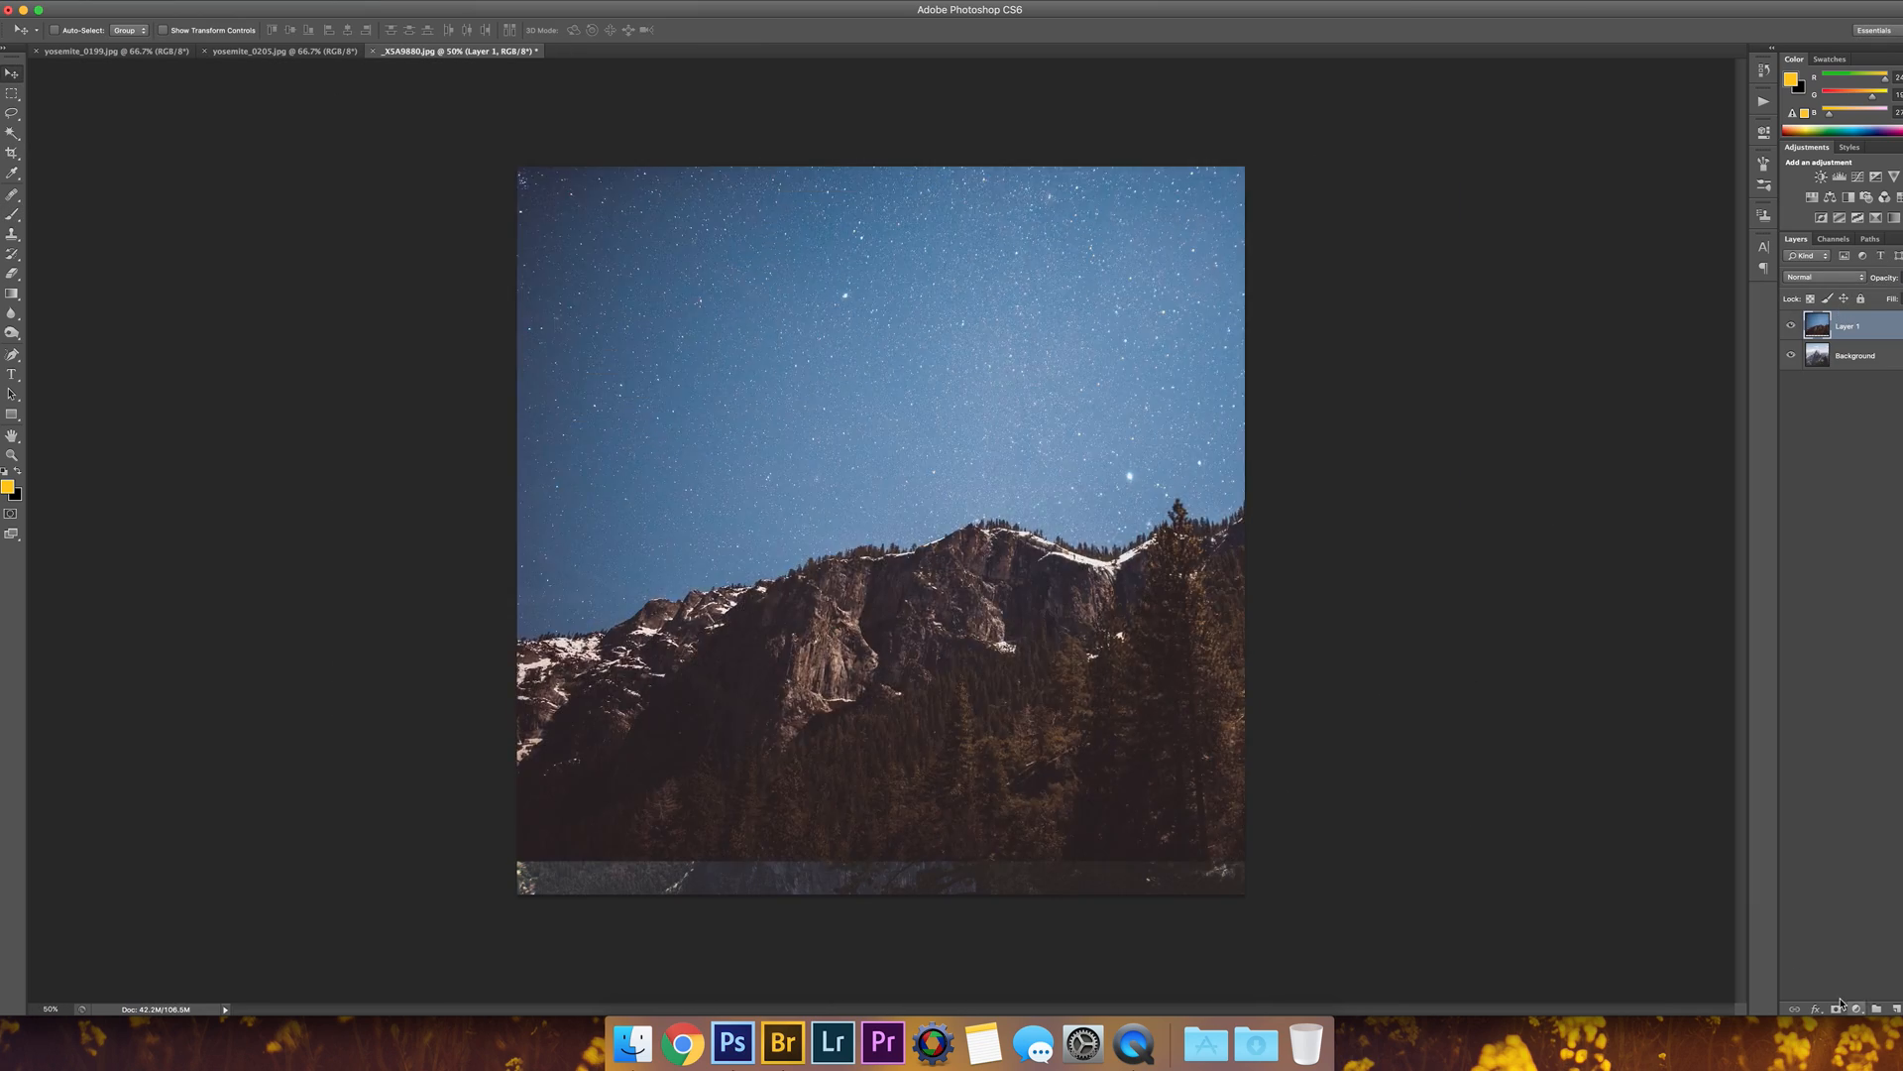
Step: Add a layer mask to the starry sky layer so Half Dome shows beneath it
{"action": "left_click", "coordinate": [1824, 278]}
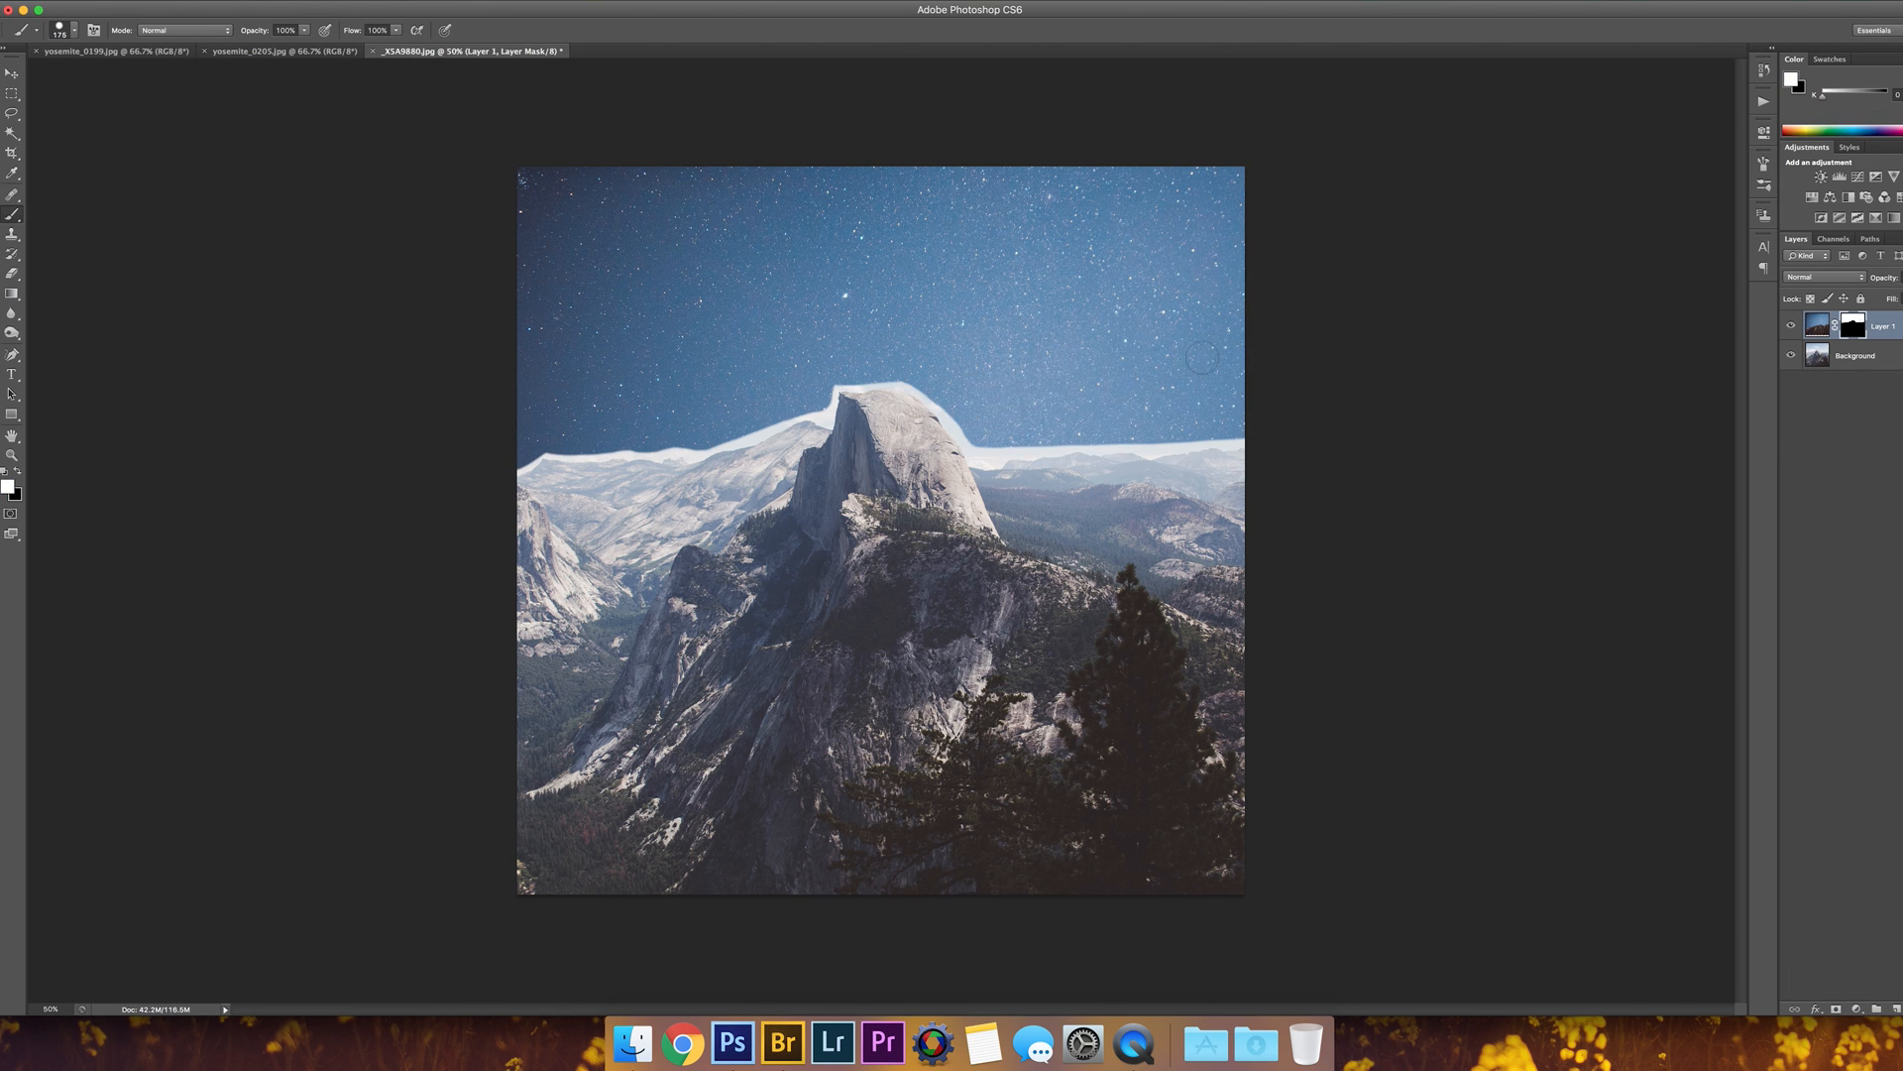
{"action": "left_click", "coordinate": [1842, 177]}
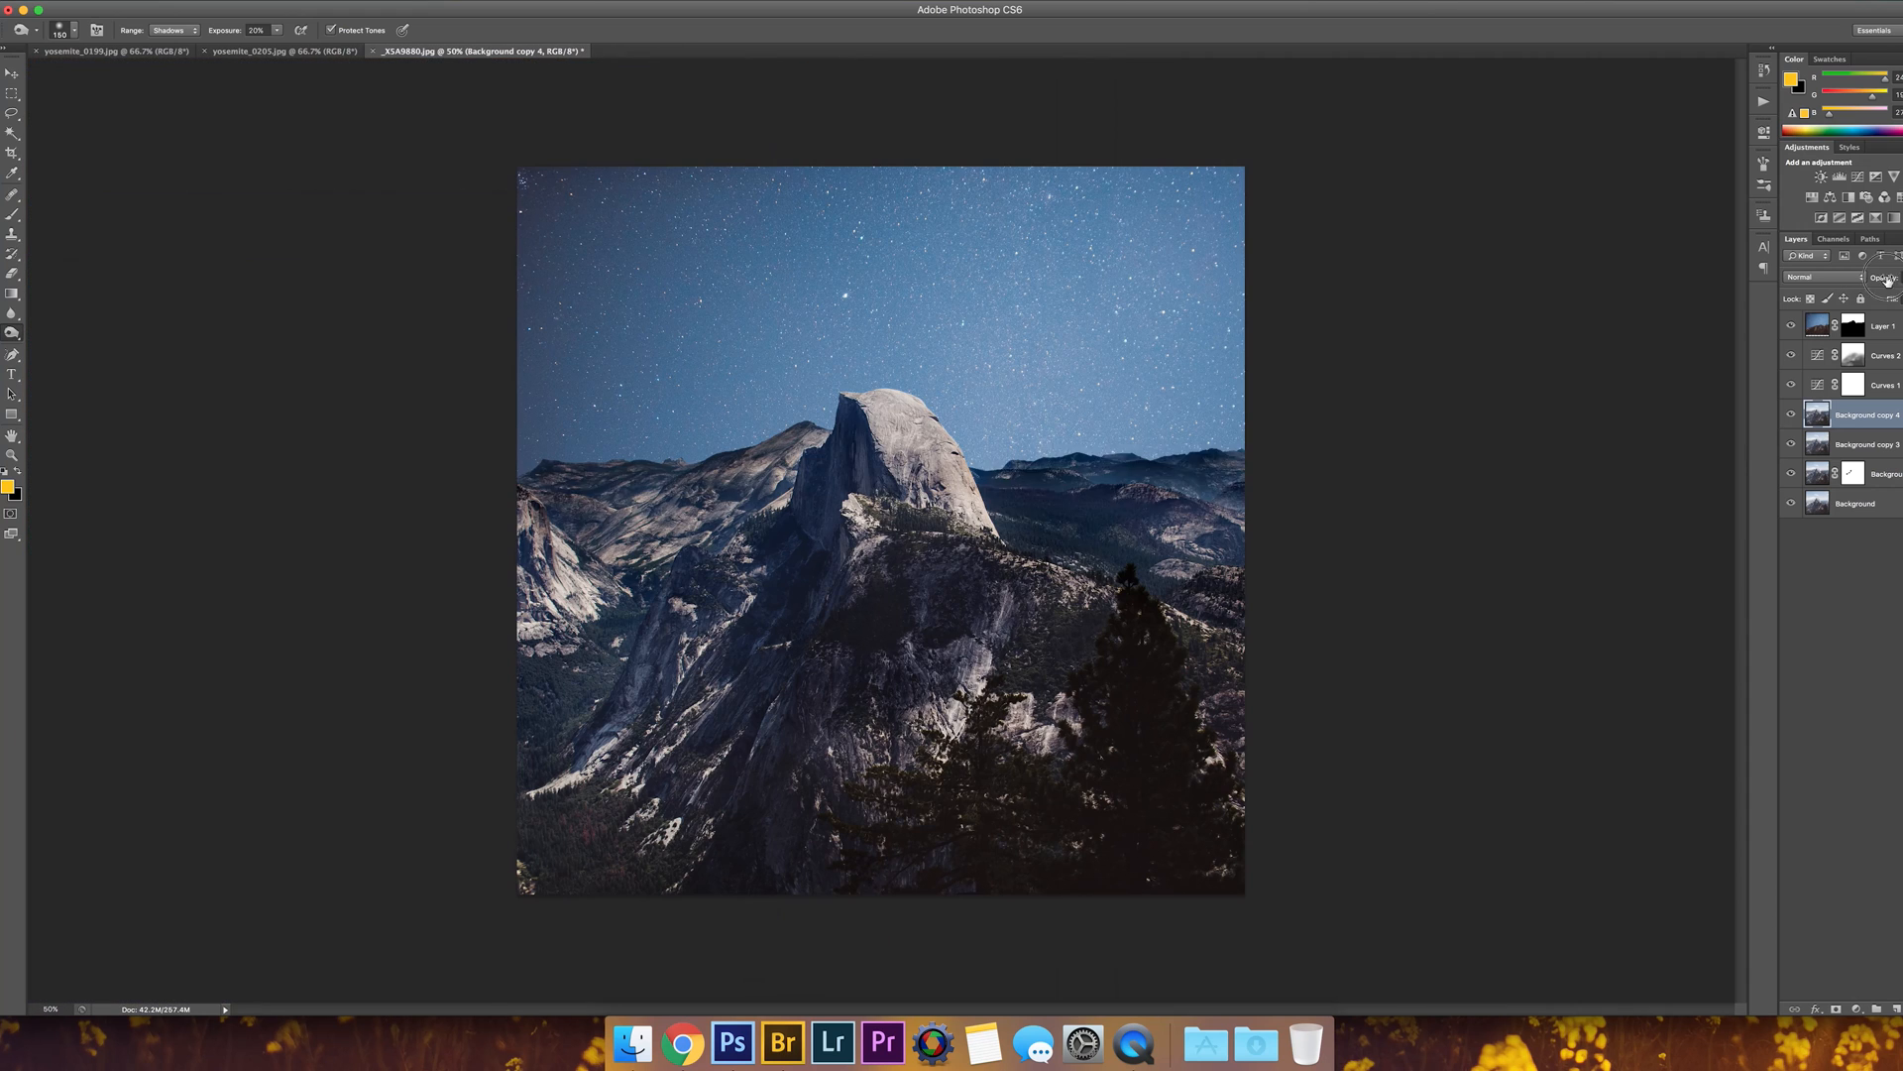
{"action": "mouse_move", "coordinate": [1740, 460]}
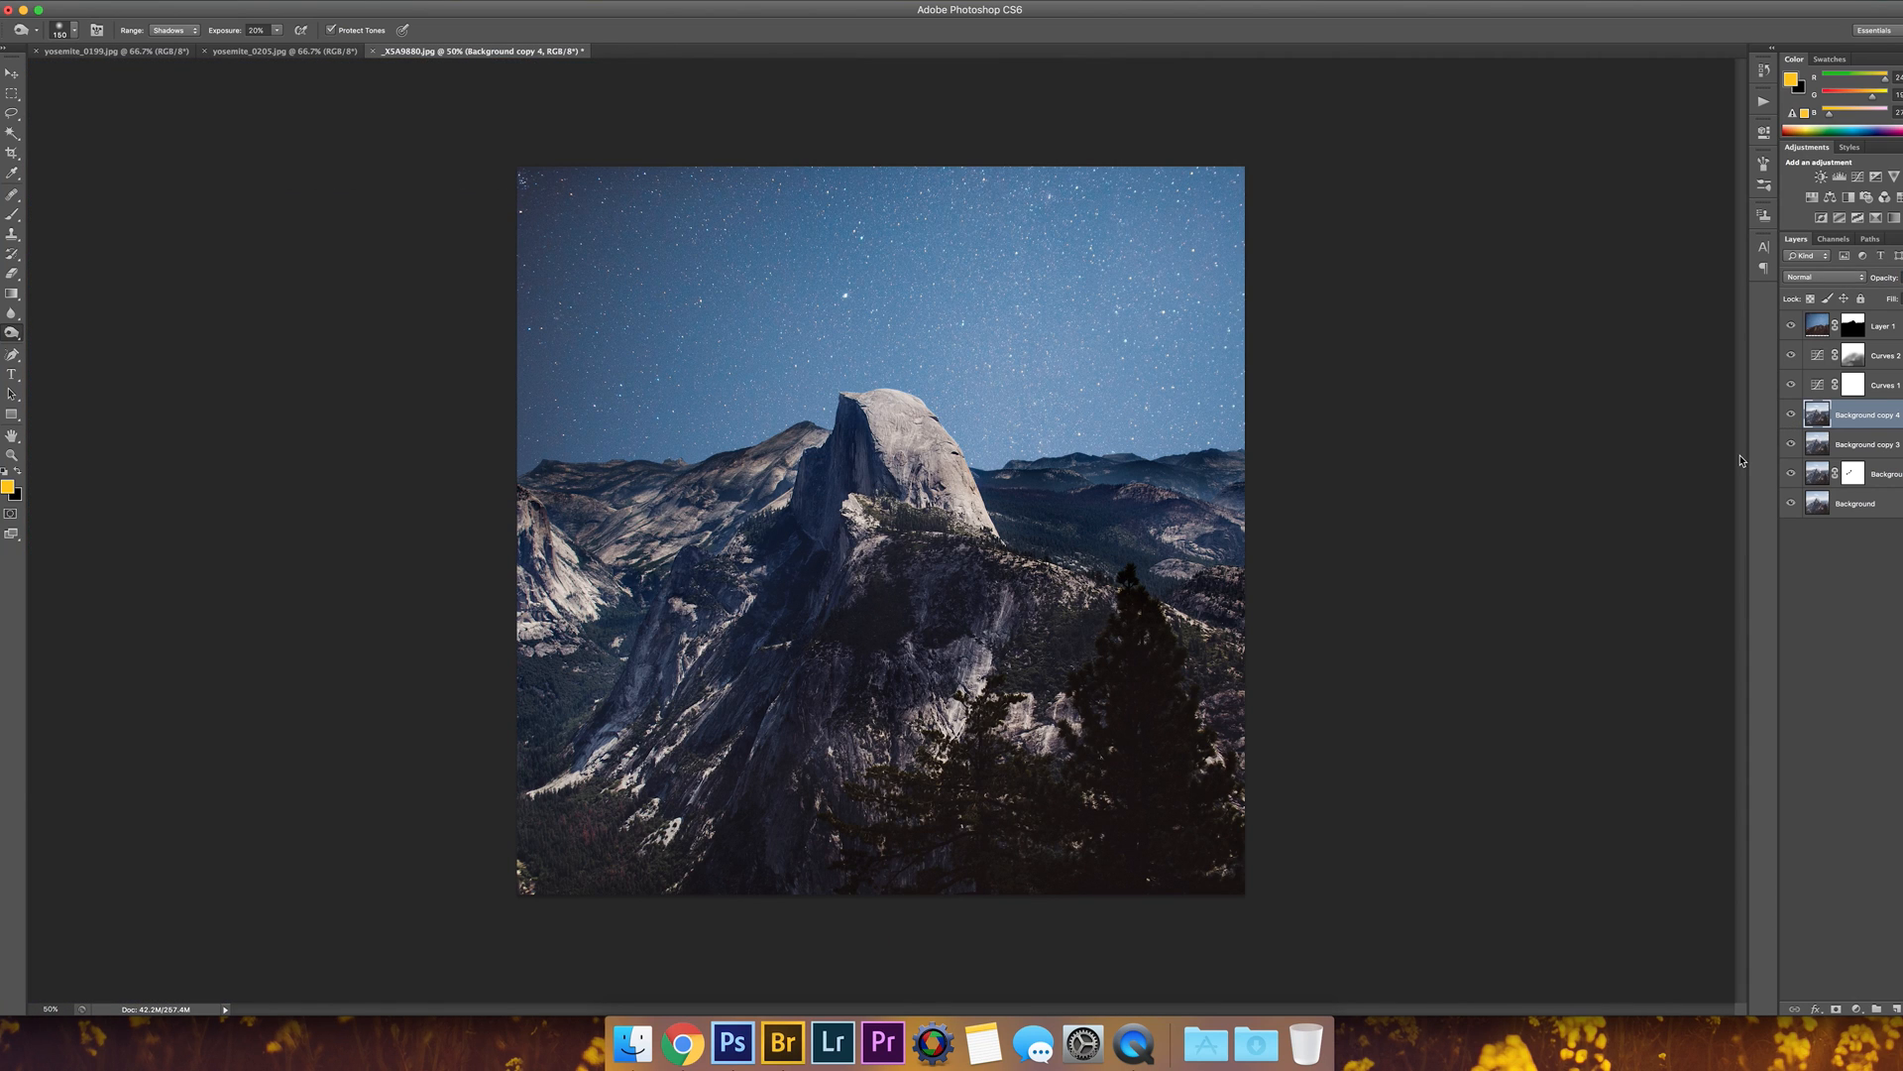
Step: Create new layers and burn the shaded slopes left of Half Dome darker
{"action": "left_click", "coordinate": [1875, 385]}
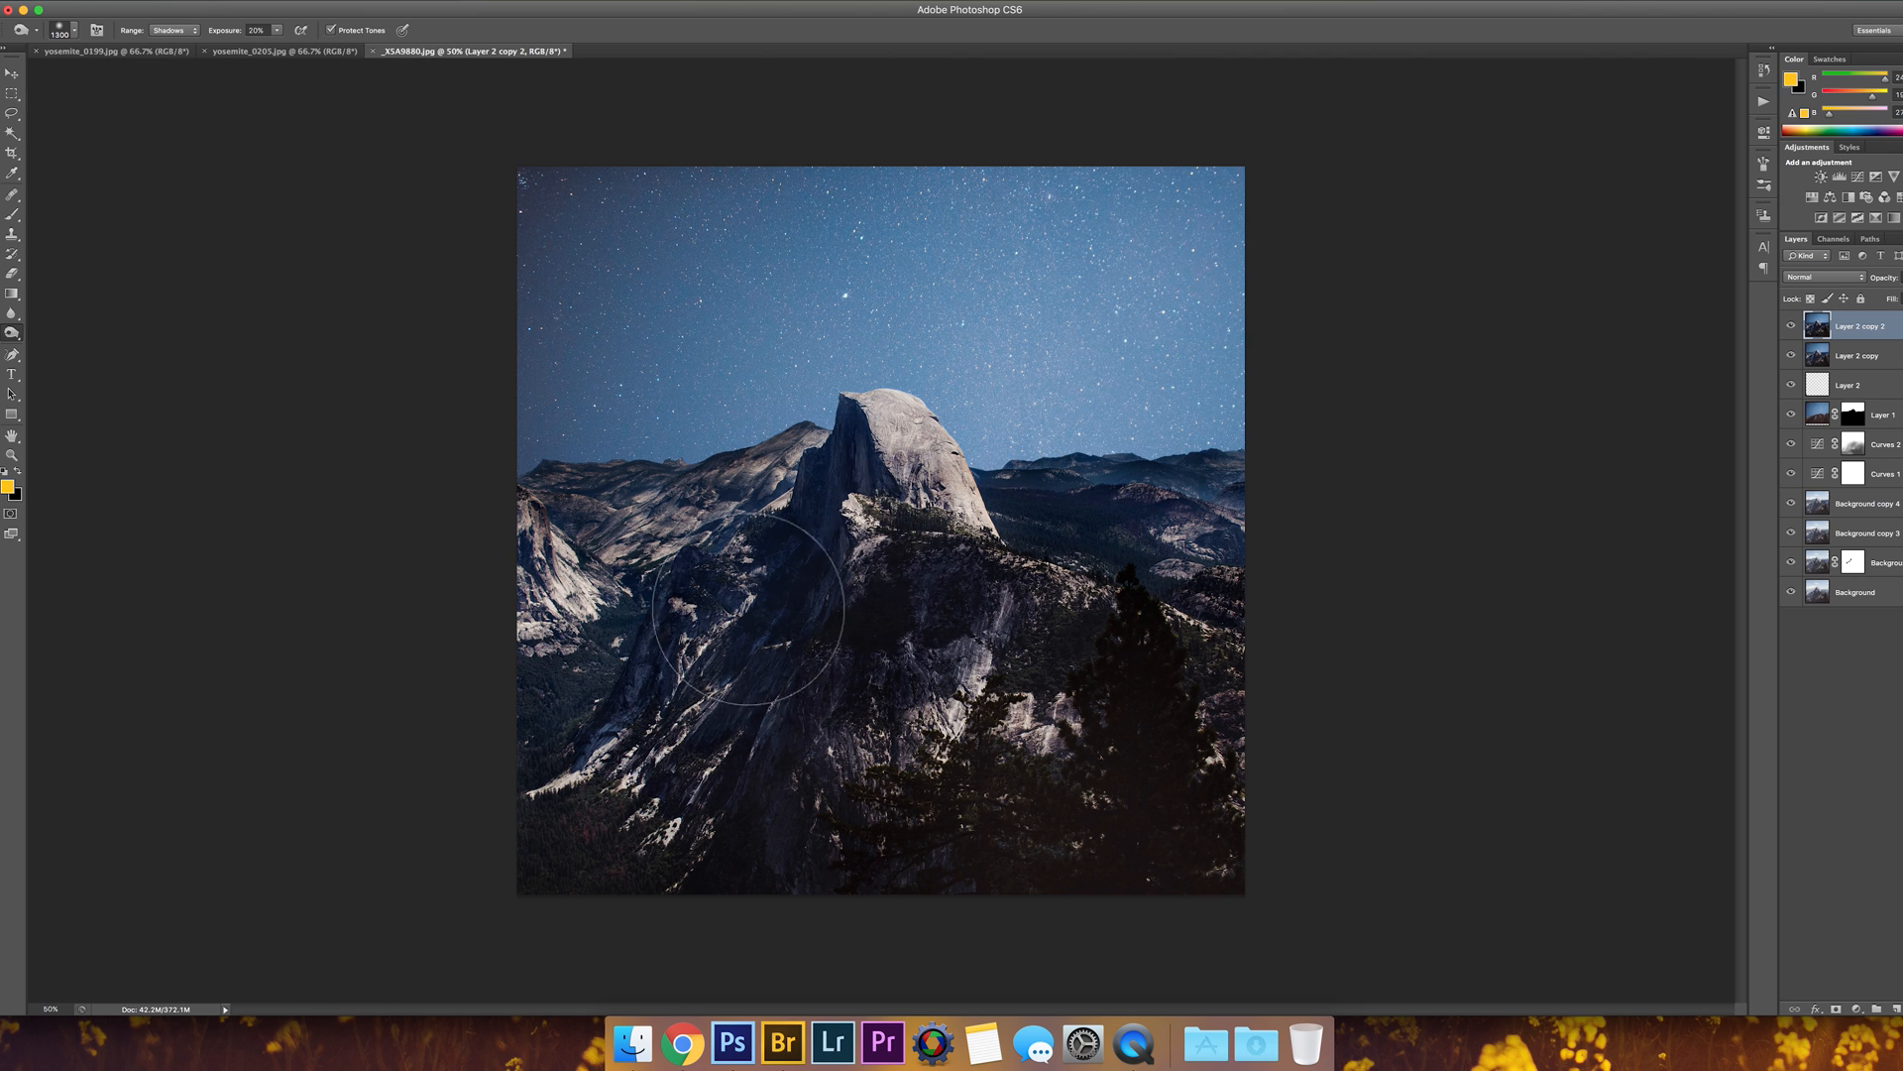
{"action": "left_click", "coordinate": [1858, 326]}
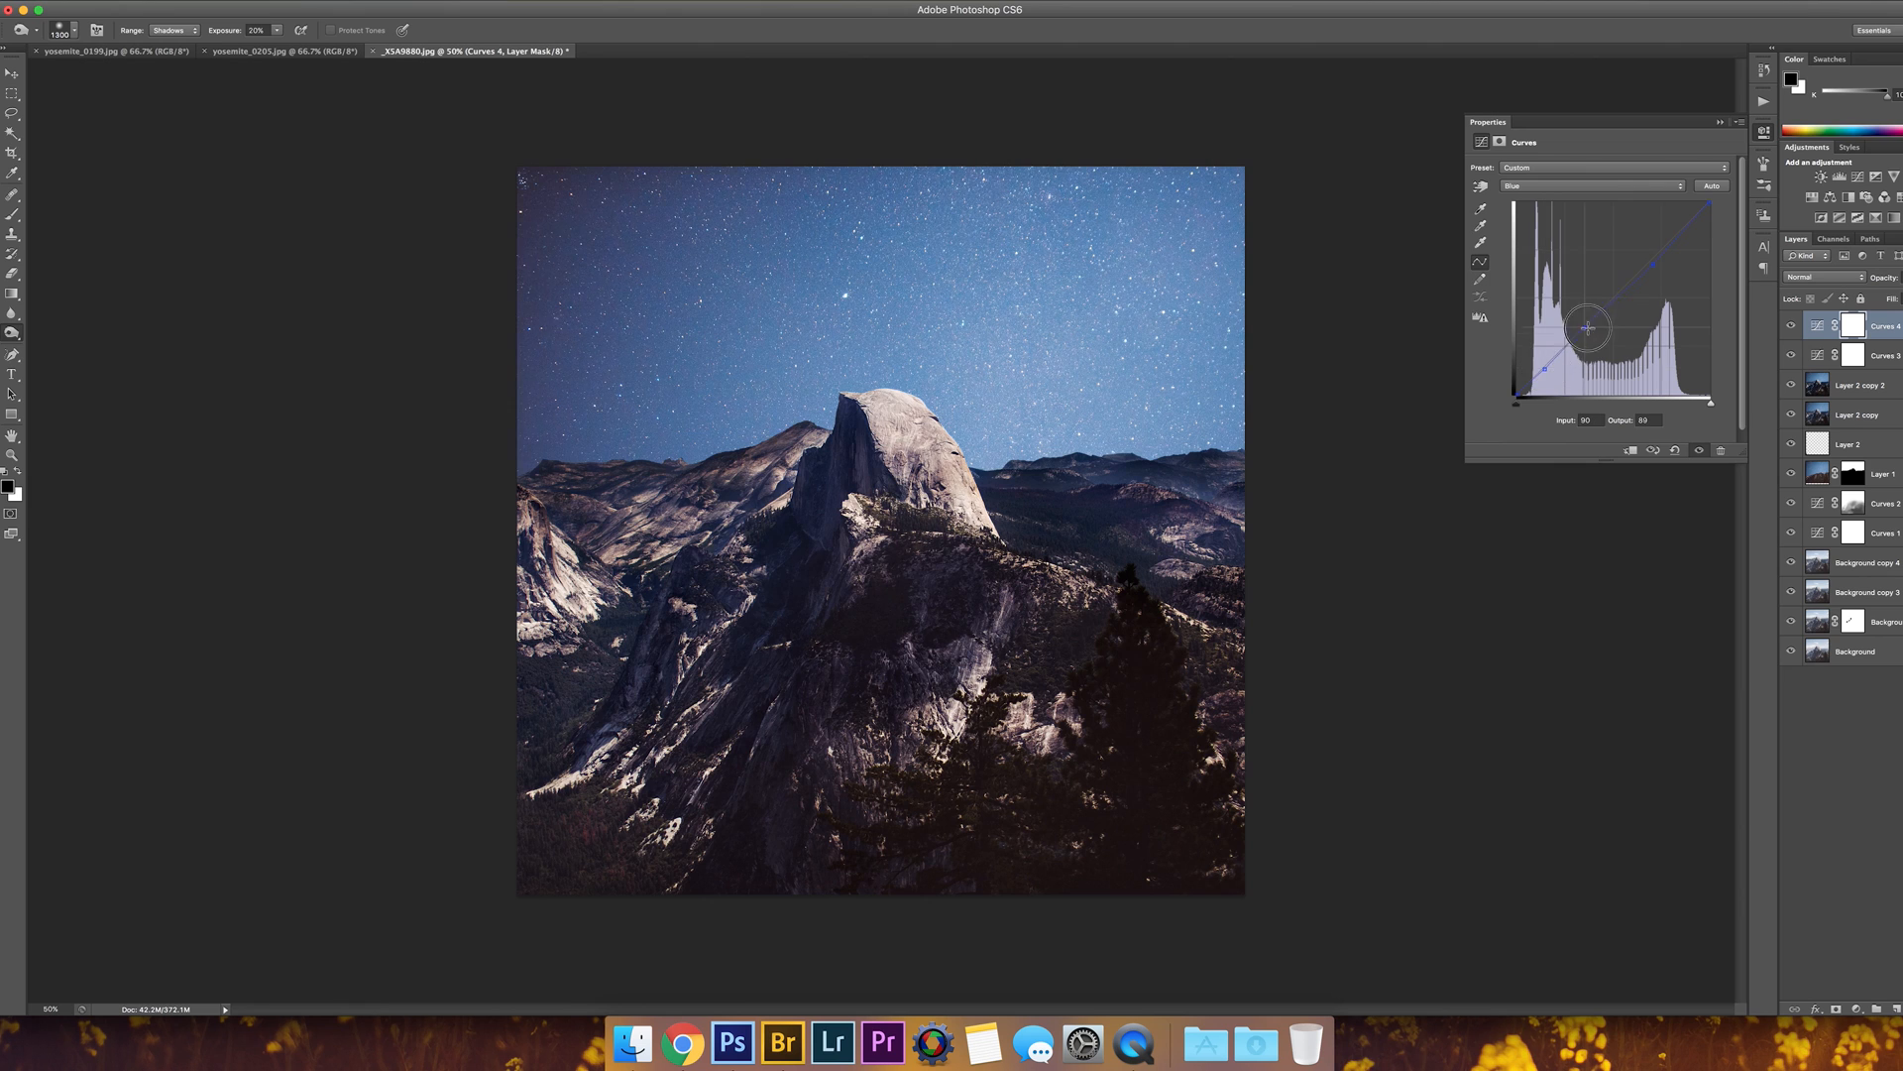
Step: Edit the Green channel curve on the Curves adjustment to push the scene toward cool purple
{"action": "left_click", "coordinate": [1595, 184]}
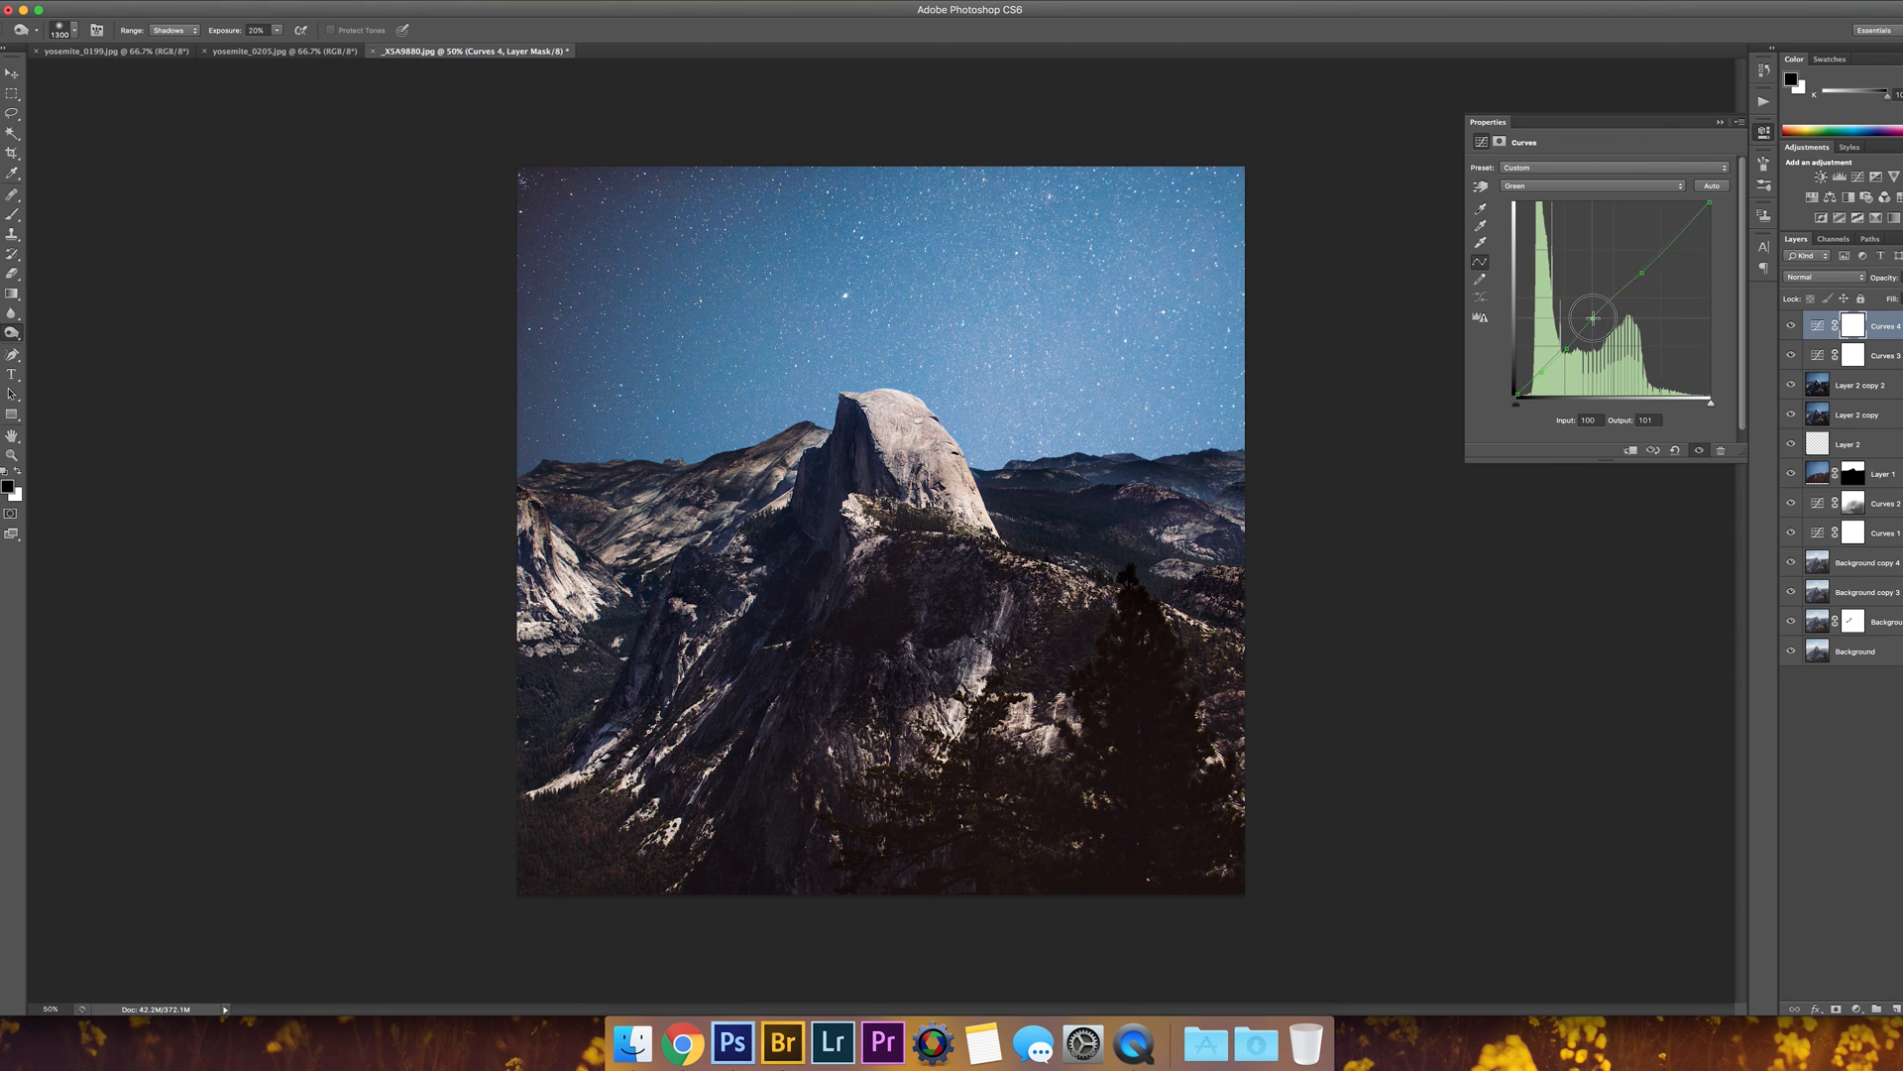
{"action": "left_click", "coordinate": [1856, 384]}
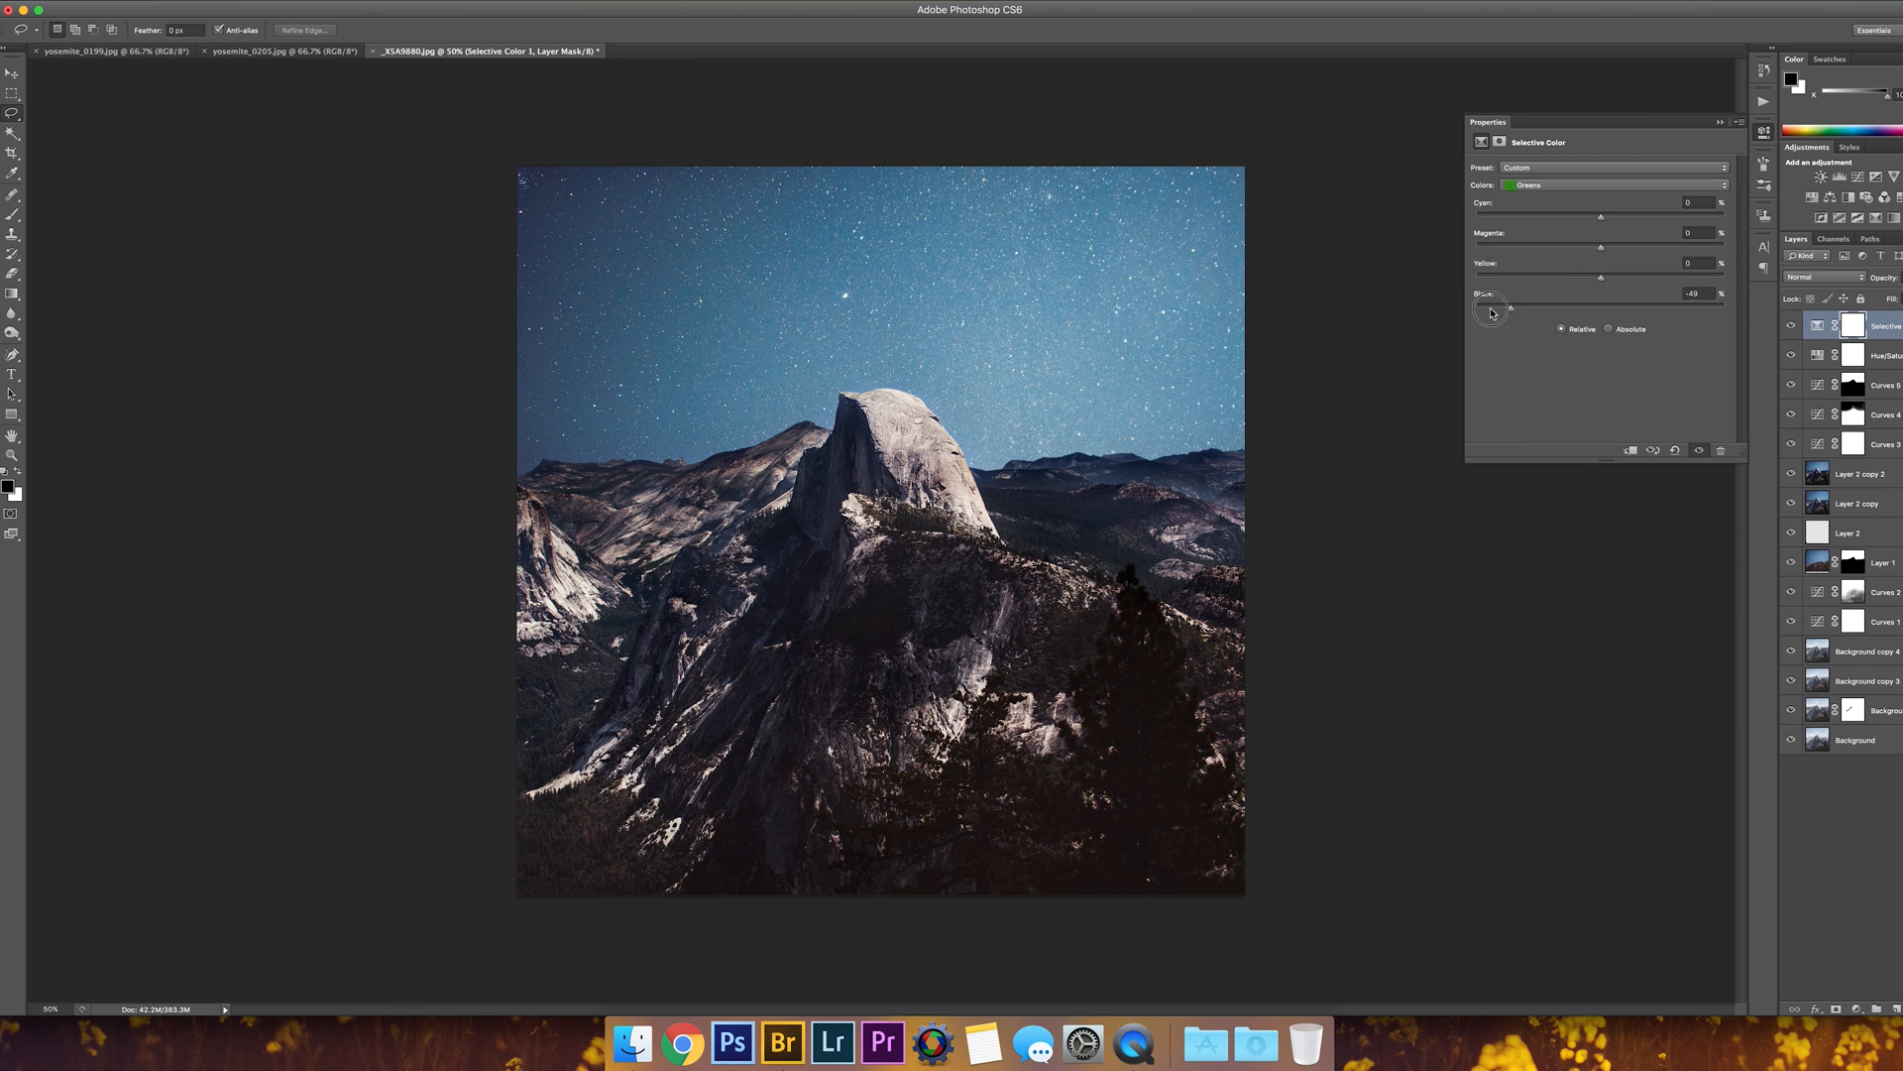
Step: Set Greens Black to about -49 in Selective Color, then adjust the Blues
{"action": "left_click", "coordinate": [1614, 185]}
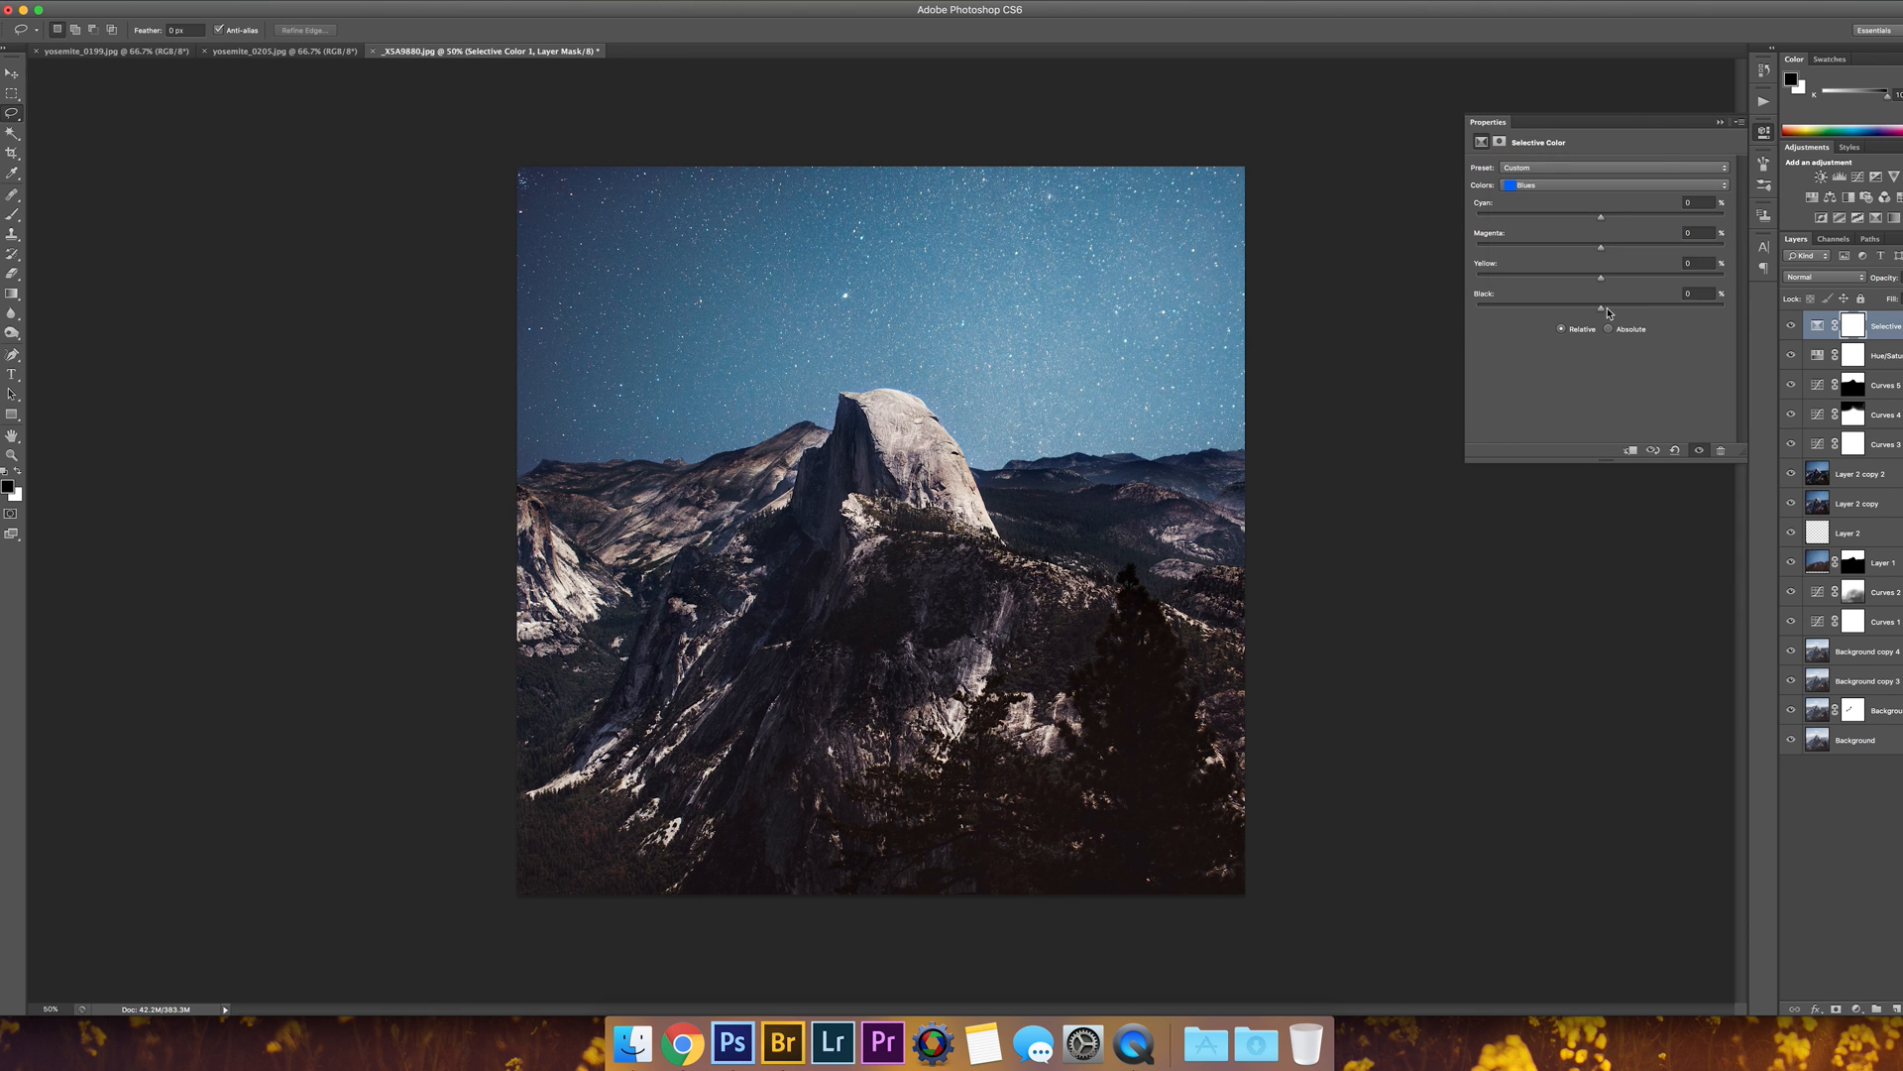
{"action": "left_click", "coordinate": [1614, 185]}
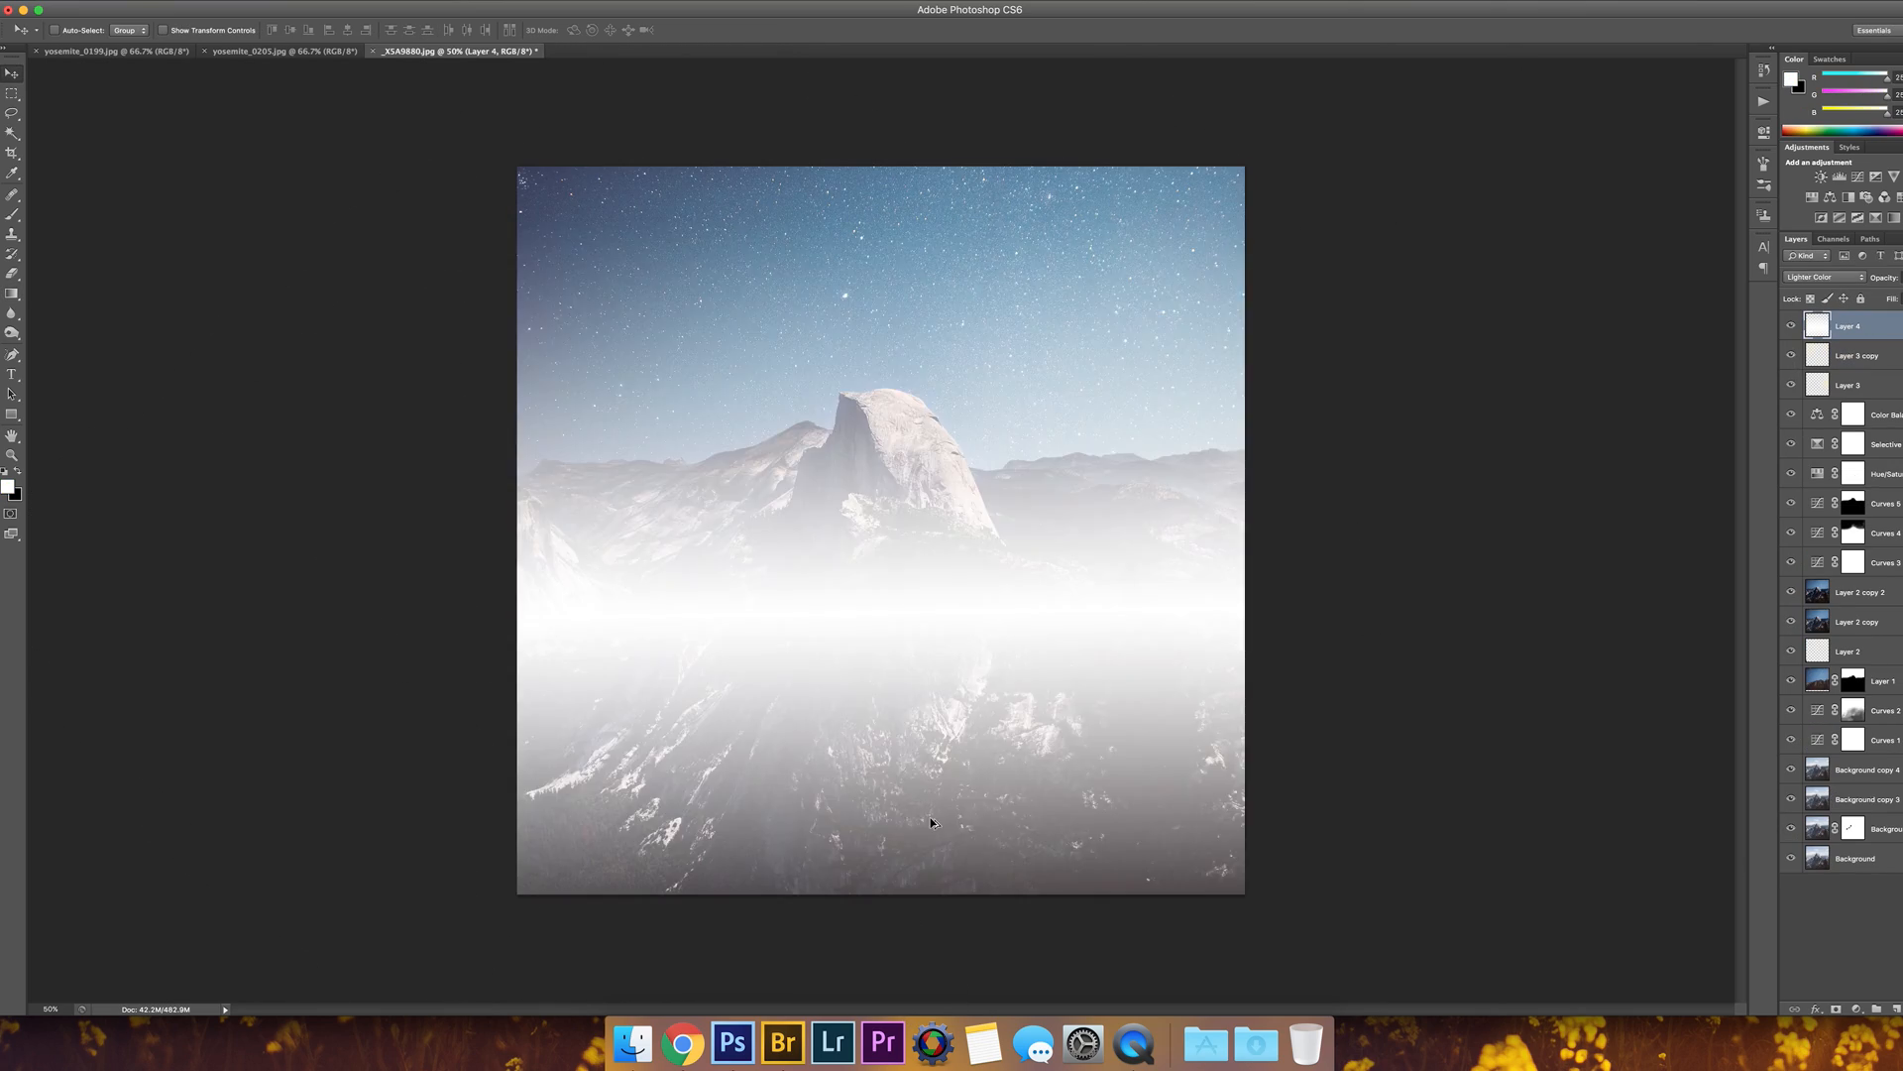
Step: Cycle the white fog layer's blend mode through Lighter Color, Soft Light and Darker Color
{"action": "left_click", "coordinate": [1824, 278]}
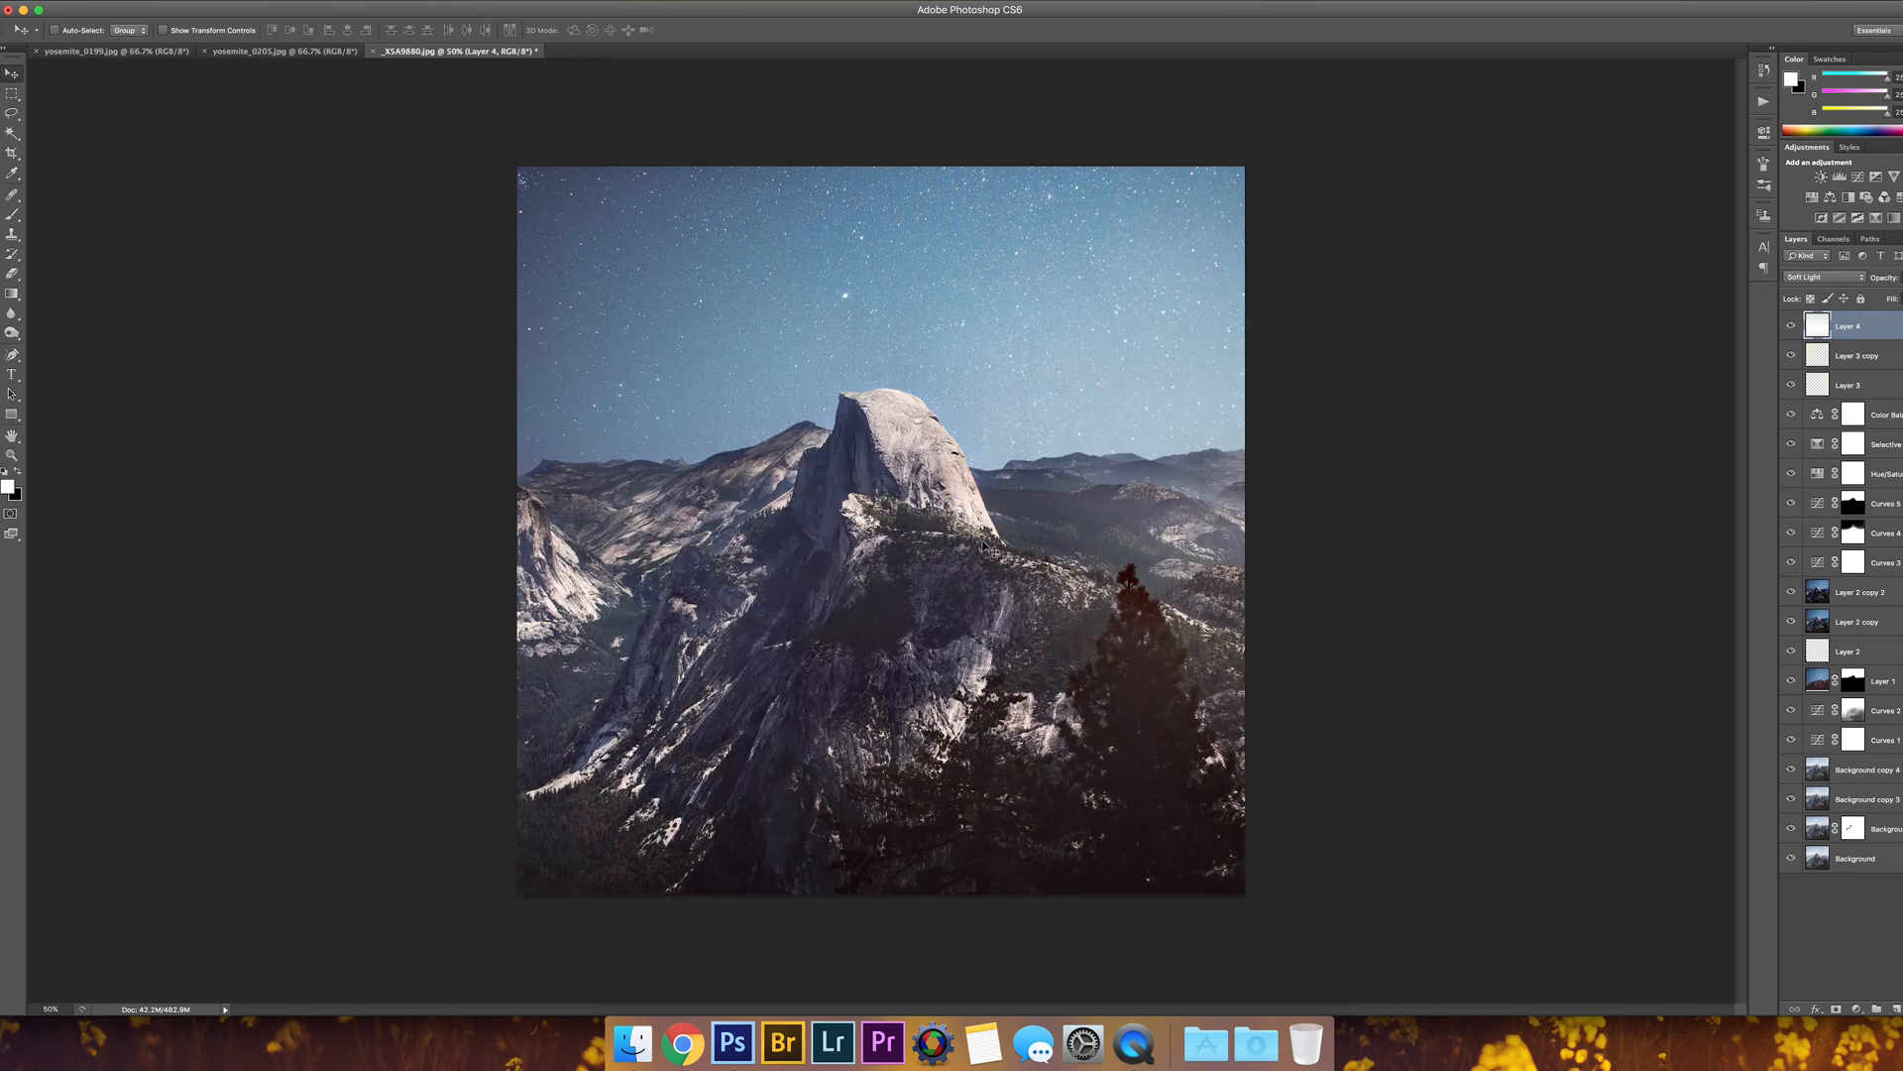
{"action": "left_click", "coordinate": [1824, 278]}
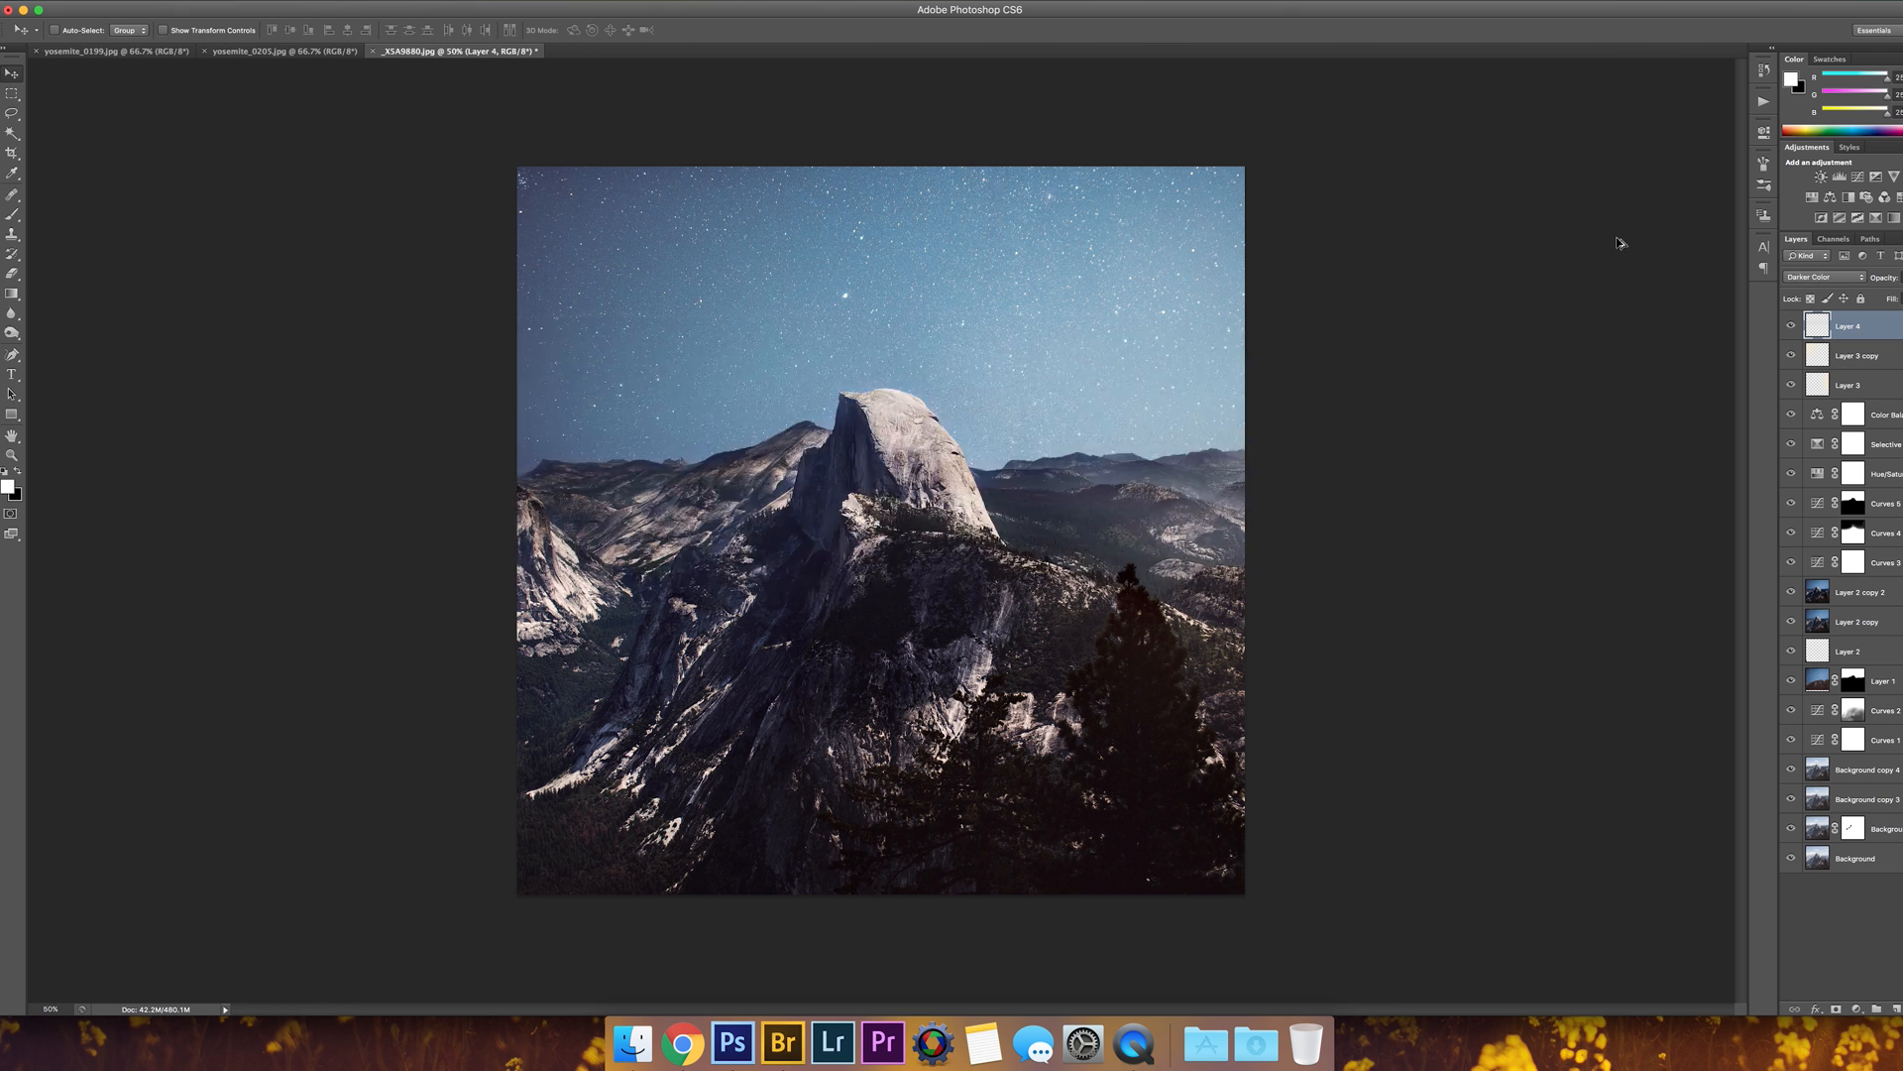